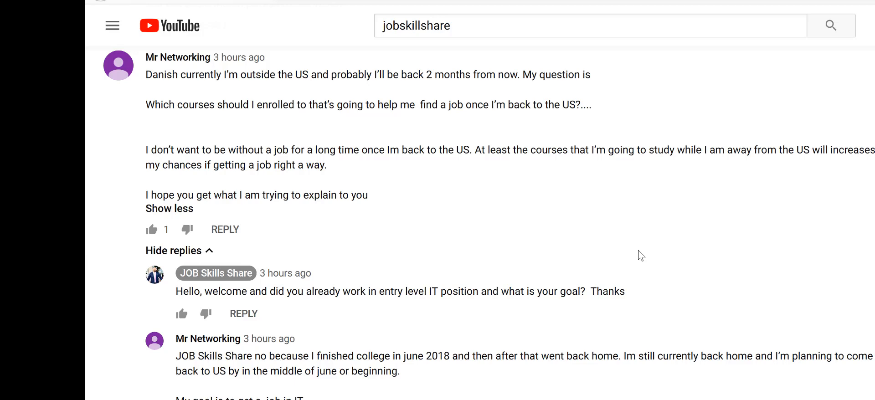
mouse_move(645, 260)
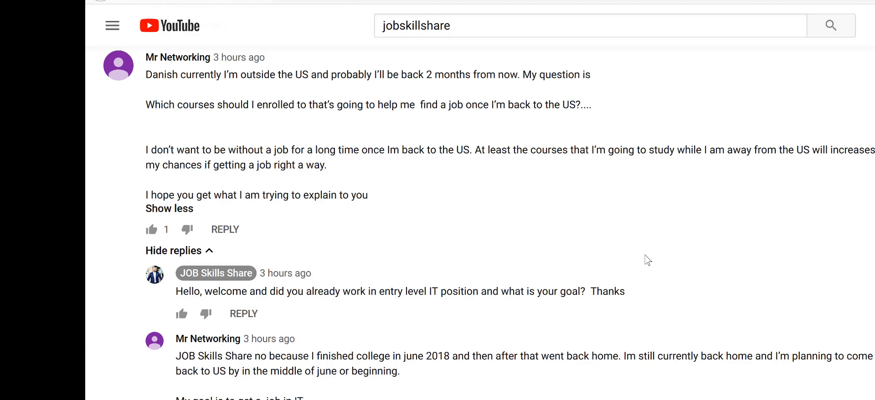
- Navigate to the homepage's popular courses and choose the Help Desk Support Entry level course
triple_click(421, 25)
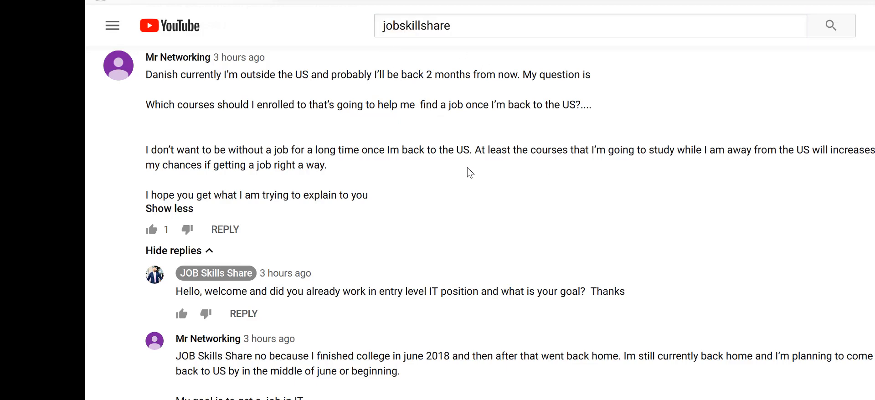
mouse_move(424, 174)
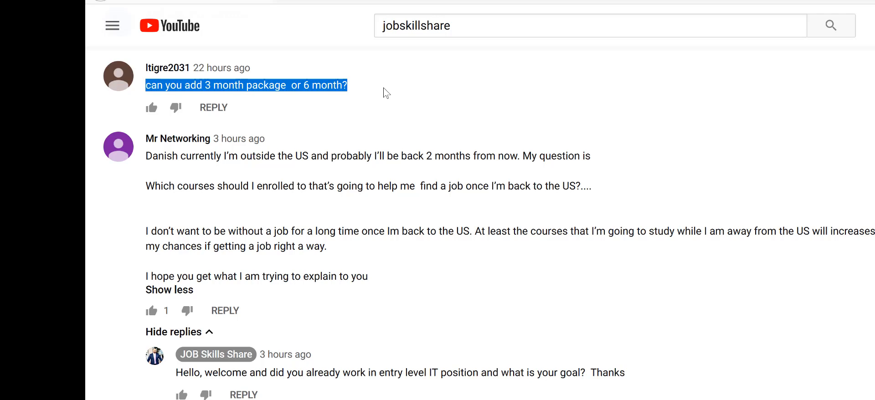
left_click(320, 129)
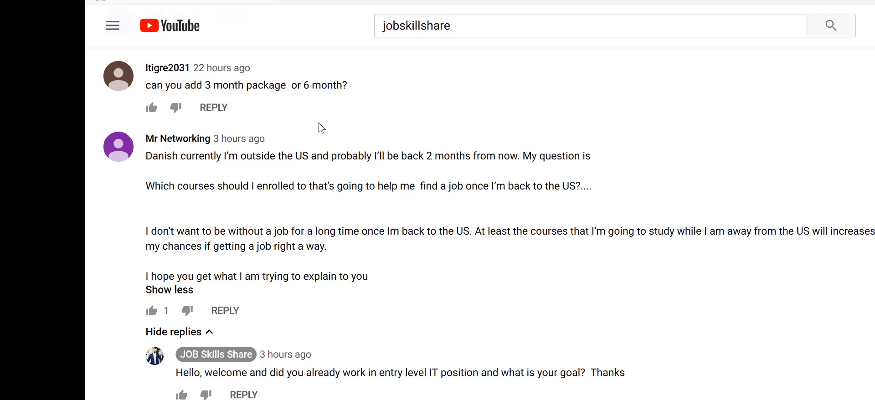
scroll("down", 3)
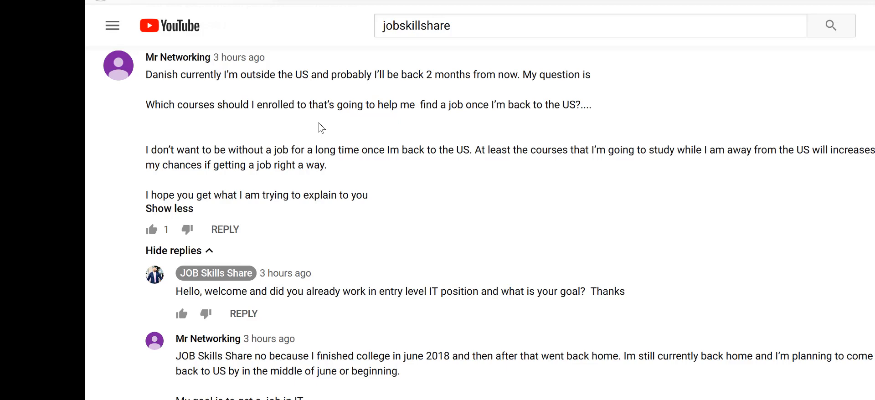
mouse_move(212, 126)
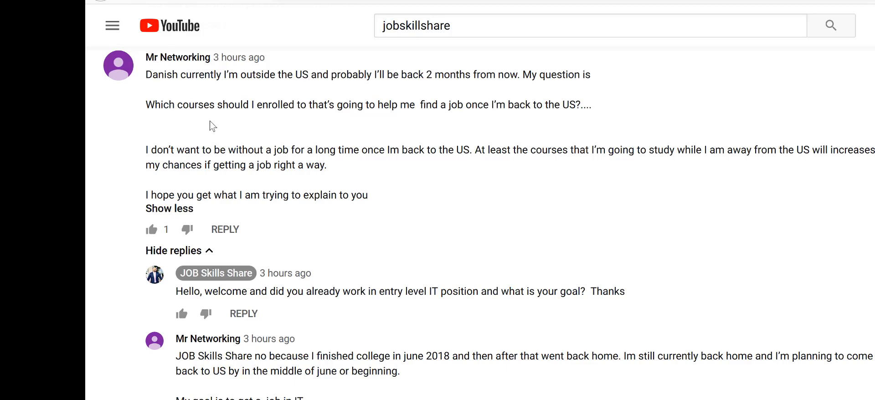
mouse_move(255, 98)
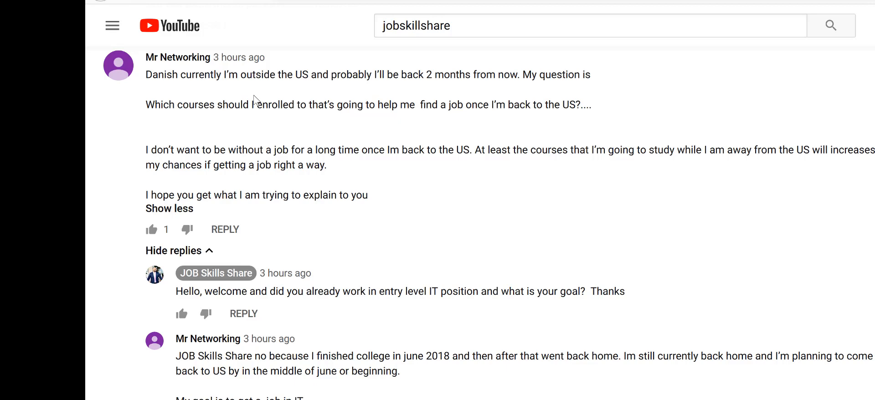
mouse_move(231, 113)
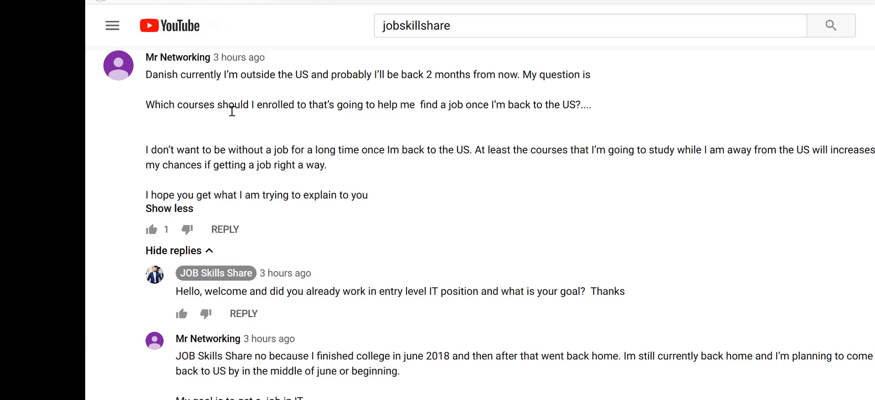
mouse_move(232, 111)
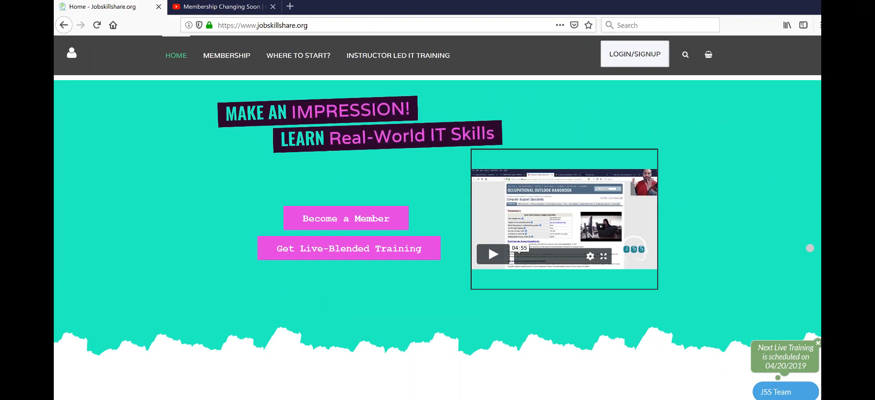
- Scroll the course page down to its Course Curriculum section list
scroll("down", 3)
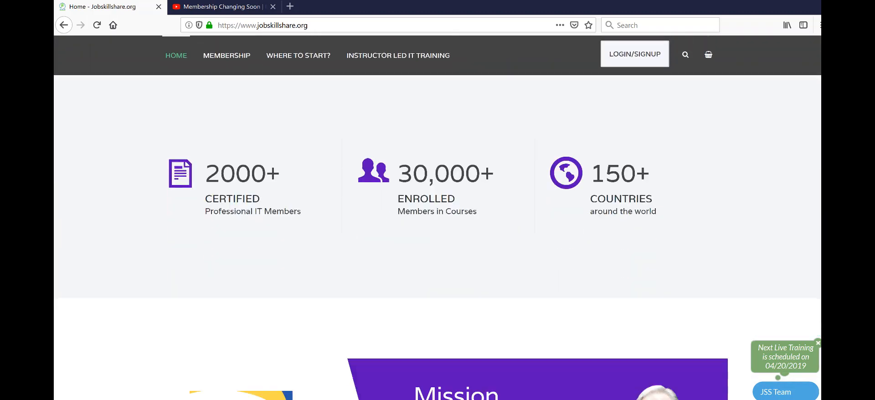
scroll("down", 3)
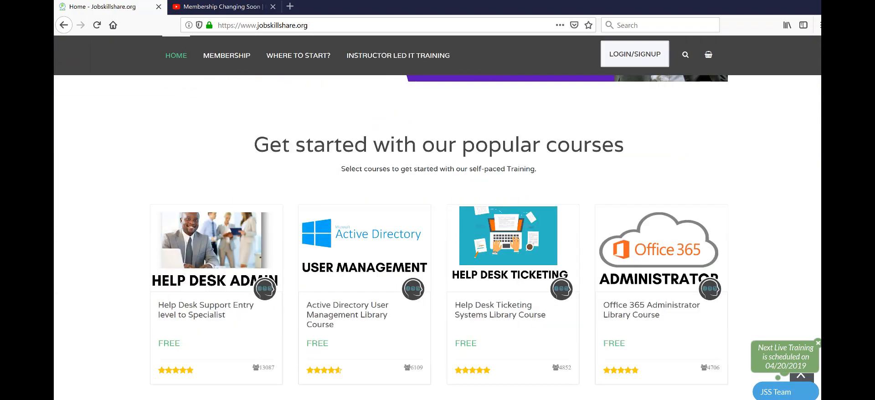
scroll("down", 3)
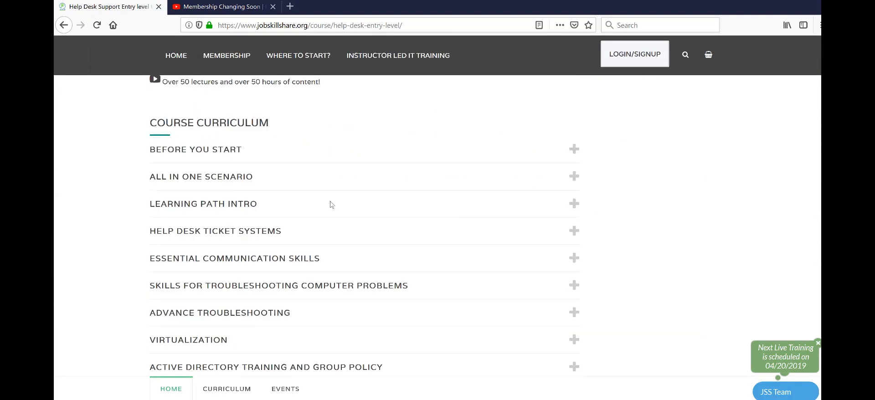
- Expand the Learning Path Intro and All In One Scenario sections to list their lessons
left_click(203, 204)
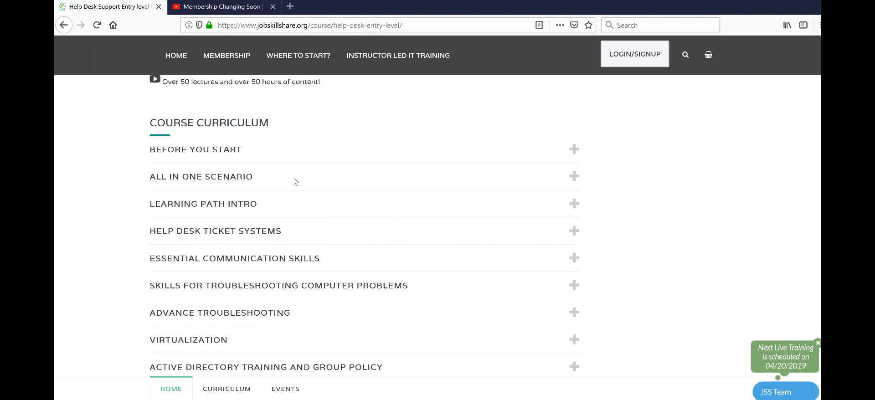
left_click(203, 204)
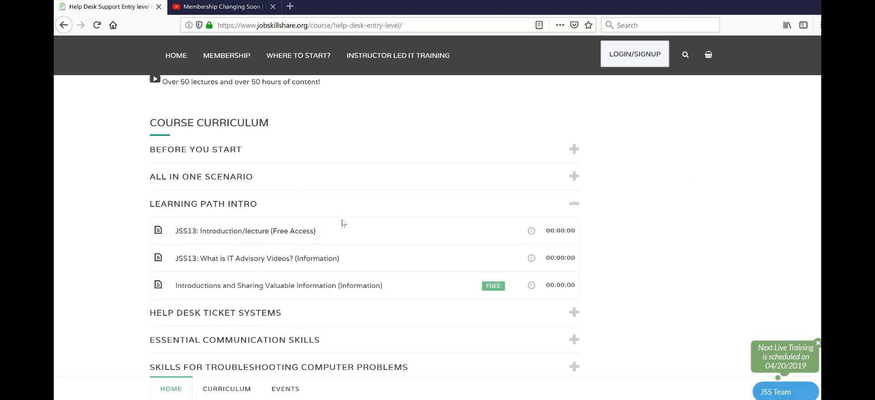
mouse_move(365, 253)
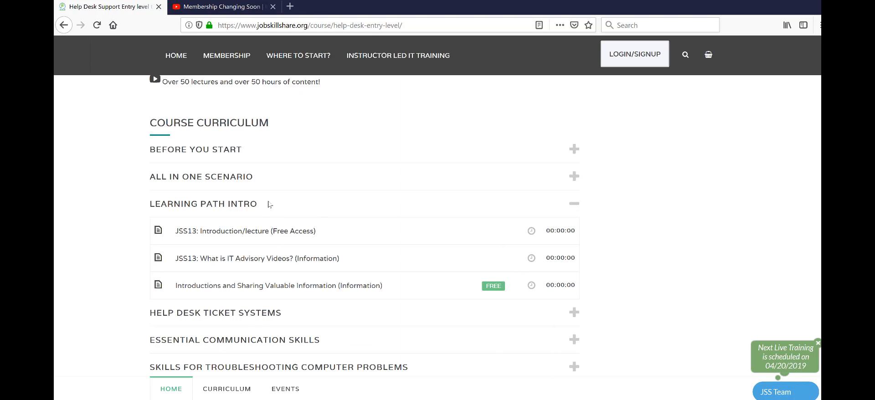
left_click(200, 177)
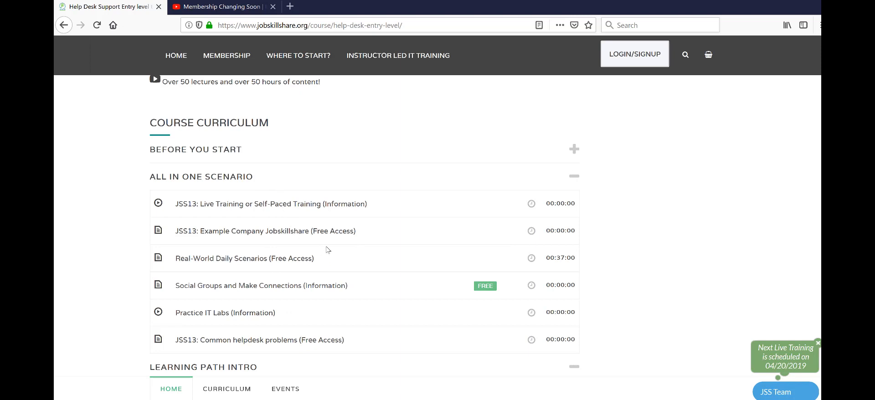
left_click_drag(269, 231, 356, 230)
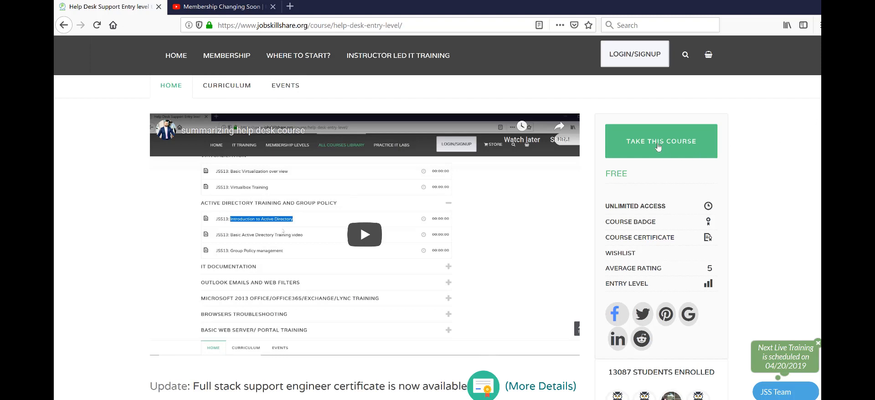
mouse_move(484, 134)
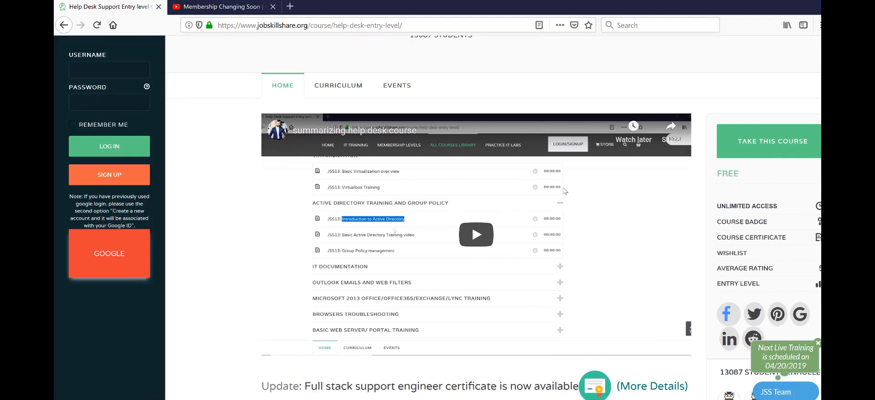
mouse_move(200, 105)
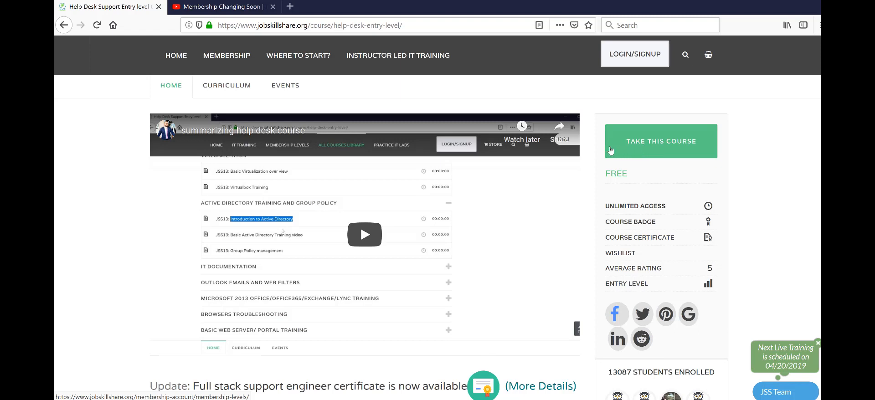
mouse_move(431, 137)
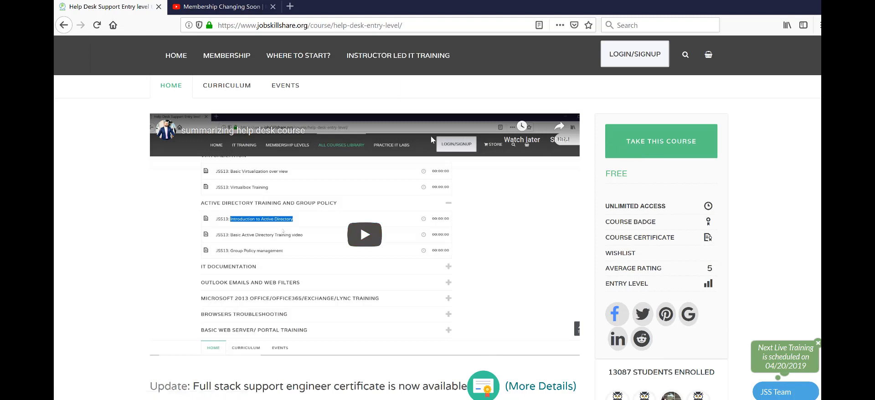
mouse_move(126, 129)
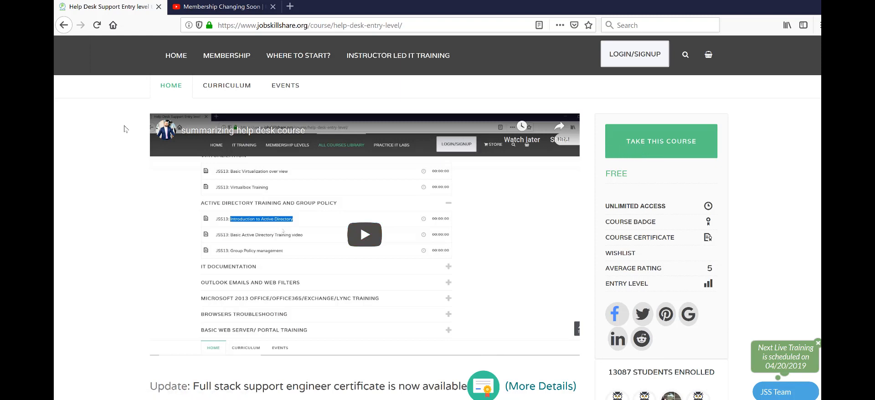
mouse_move(82, 210)
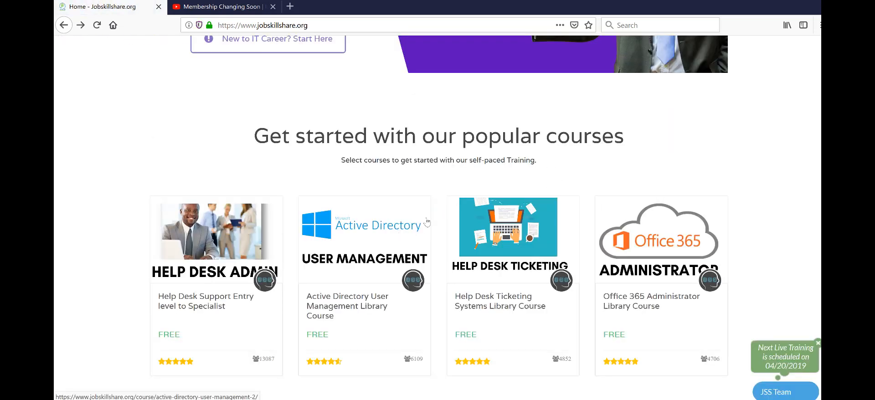
scroll("down", 3)
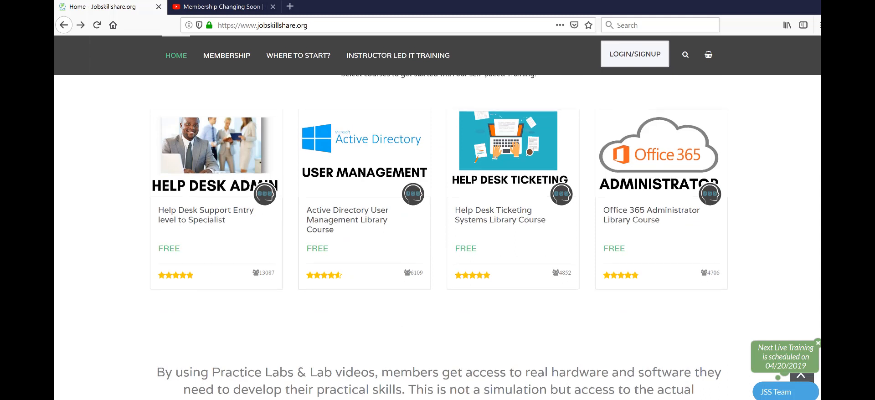
mouse_move(193, 218)
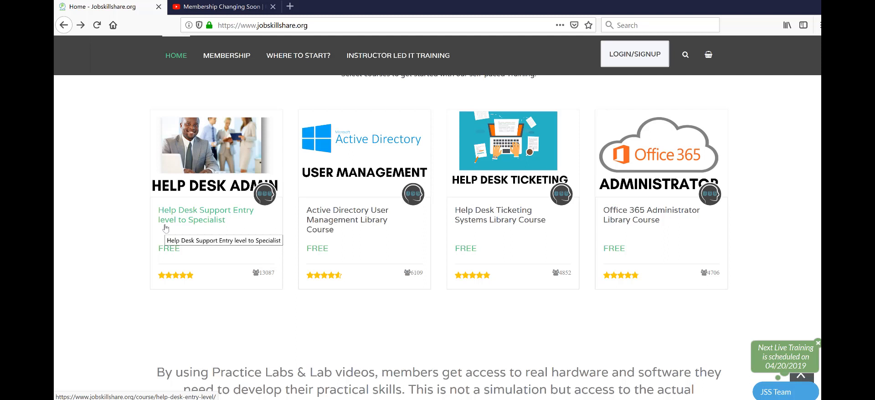
mouse_move(215, 237)
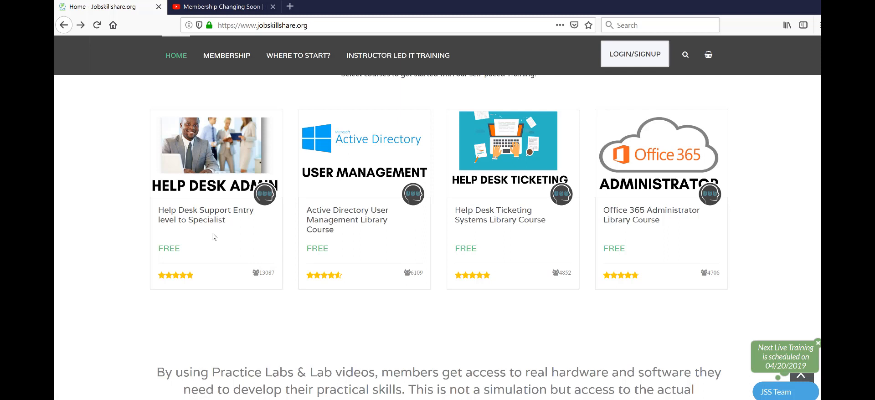
mouse_move(800, 210)
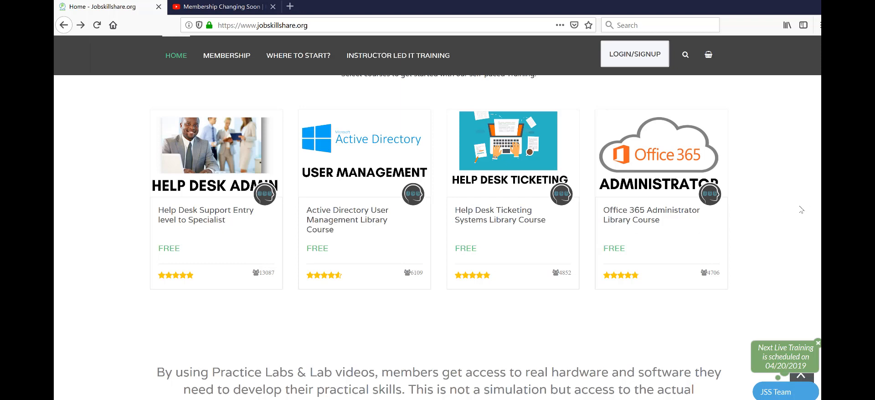
scroll("down", 3)
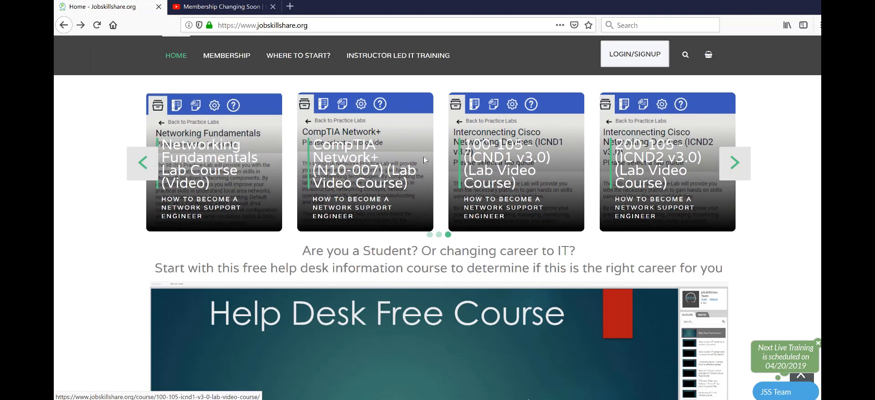
mouse_move(373, 213)
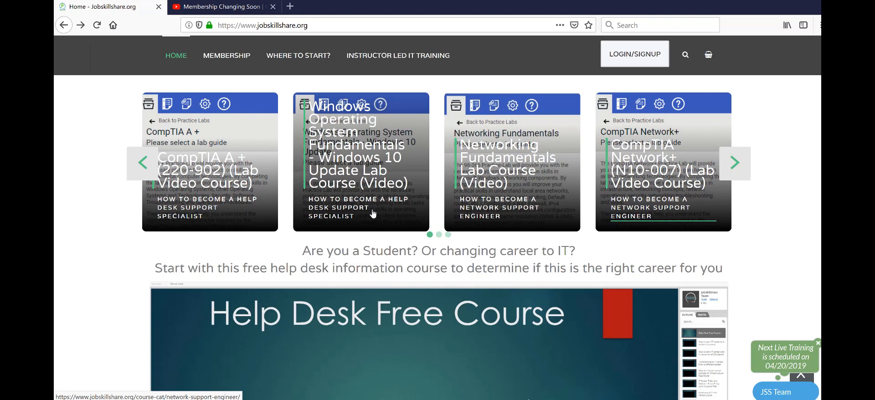
left_click(735, 163)
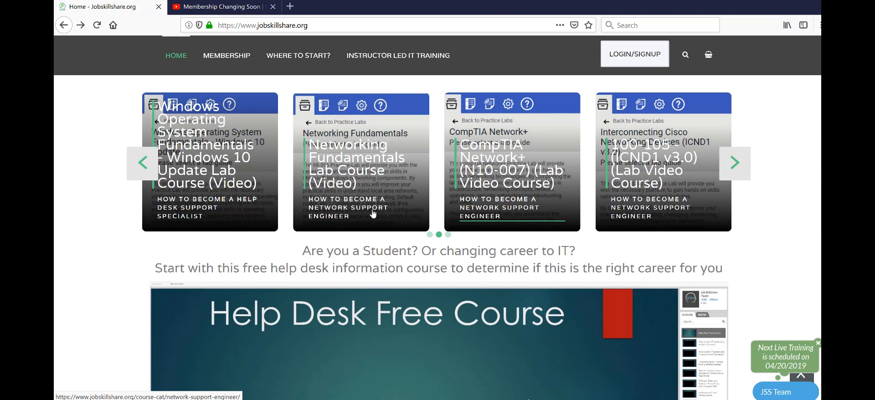
left_click(735, 163)
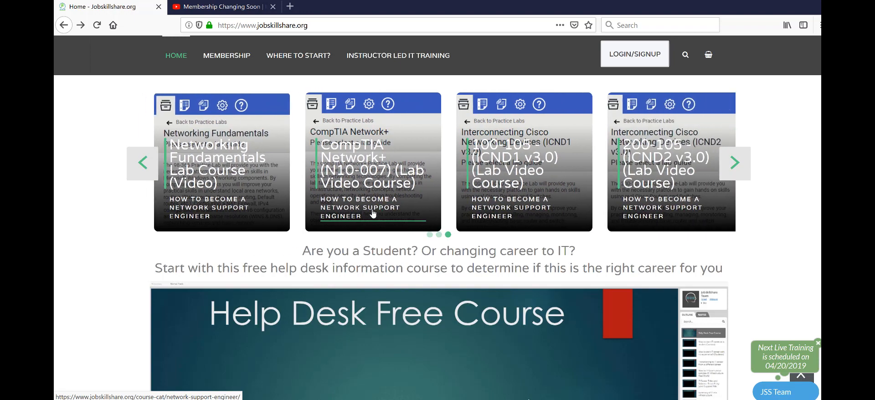
scroll("down", 3)
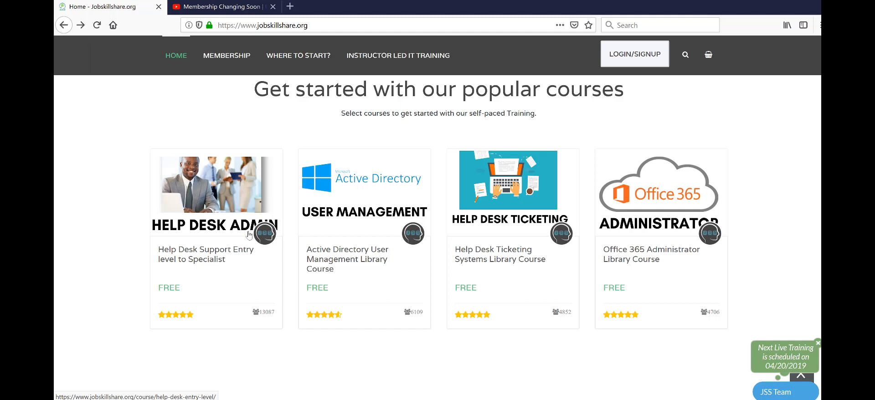
mouse_move(706, 238)
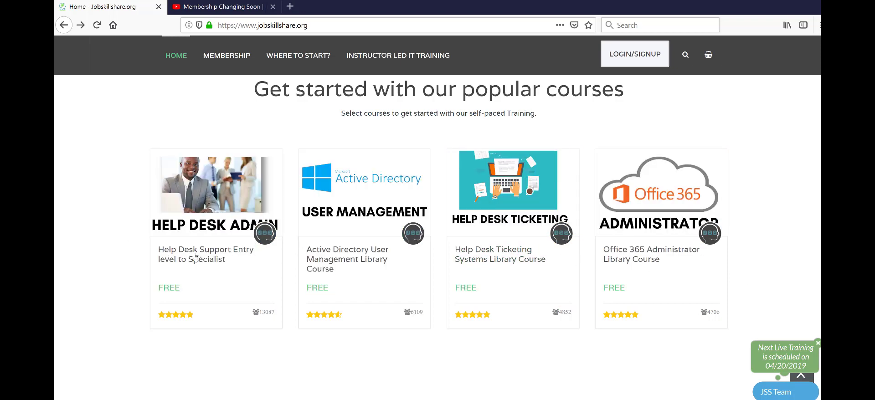
mouse_move(326, 249)
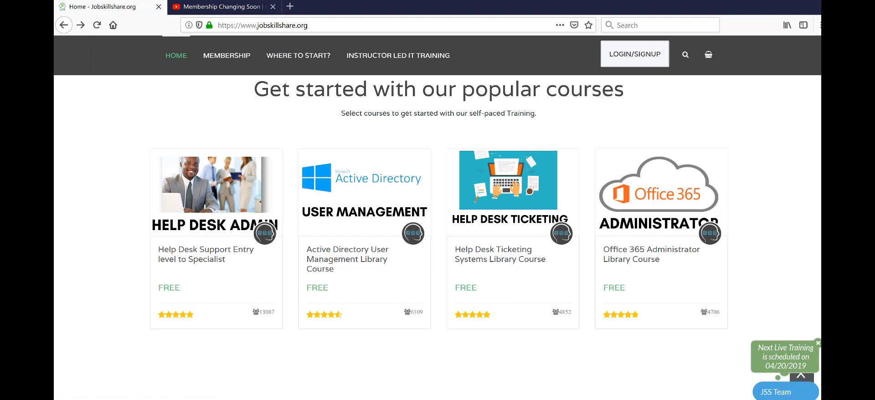
- Browse the premium lab video course carousel back and forth beneath the Practice Labs description
scroll("down", 3)
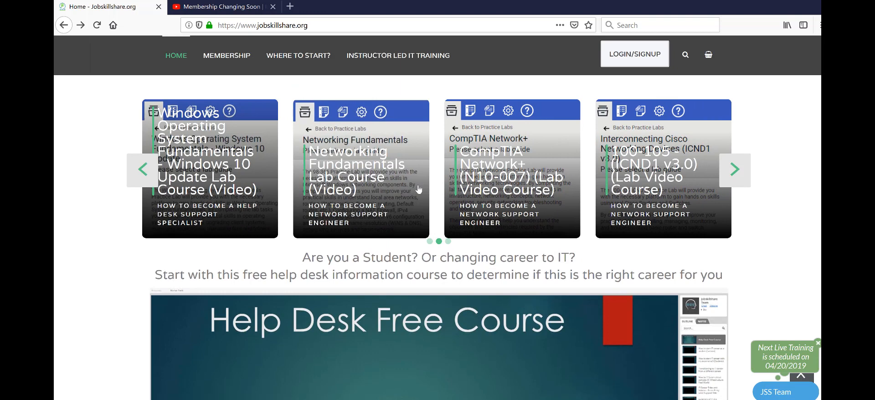
mouse_move(420, 188)
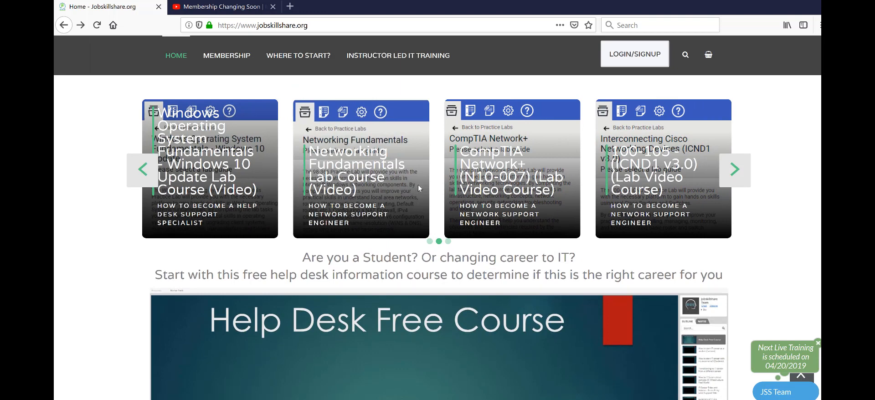
left_click(734, 170)
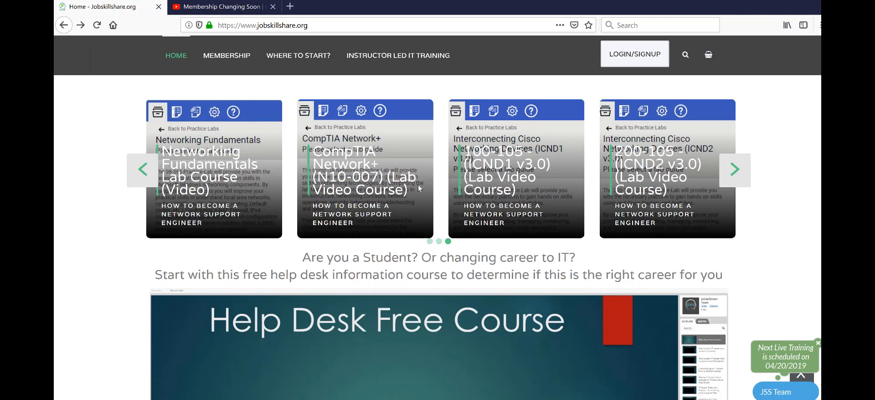
left_click(142, 170)
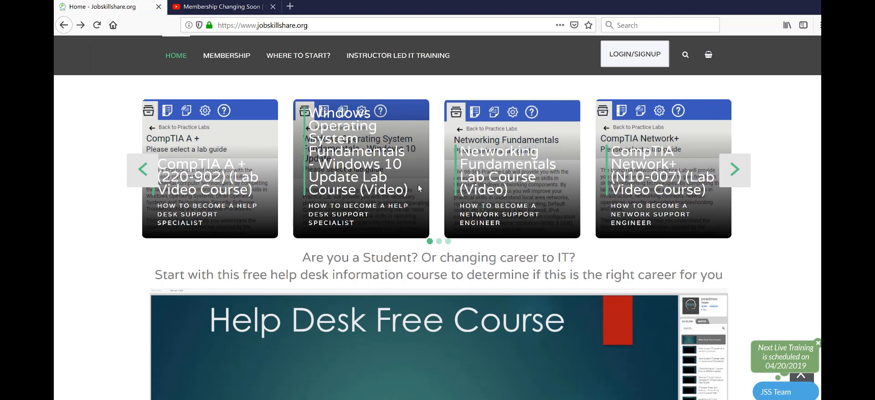
left_click(734, 170)
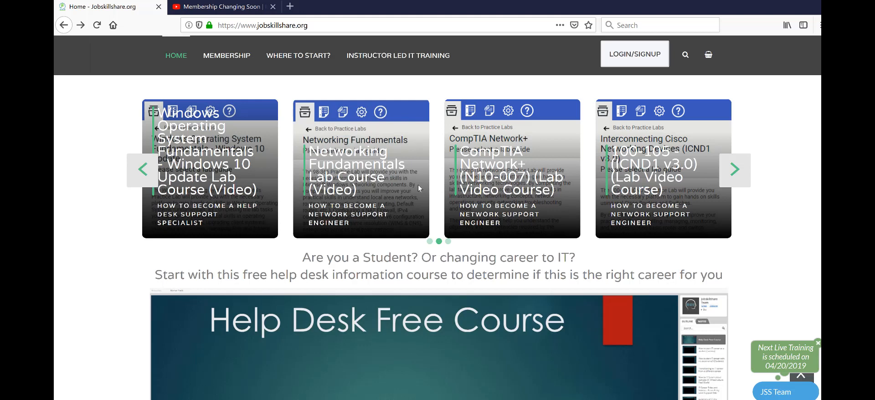
left_click(735, 170)
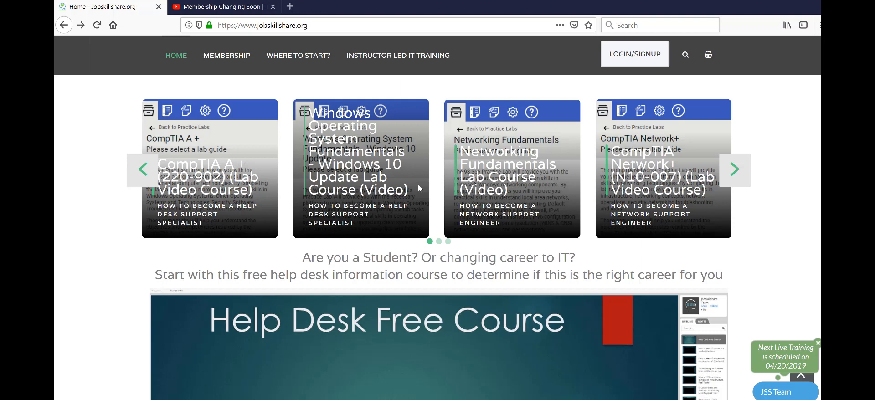
left_click(734, 171)
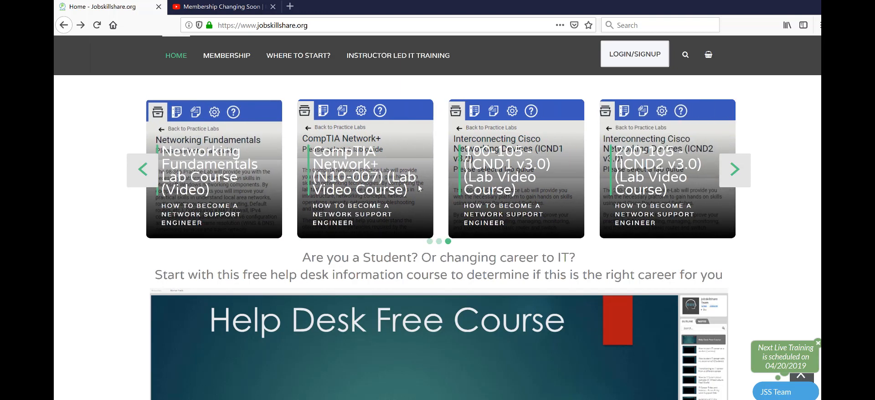
scroll("down", 3)
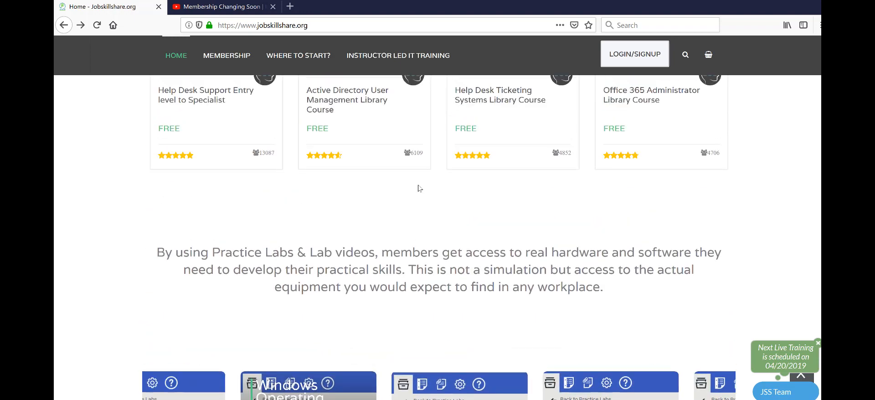